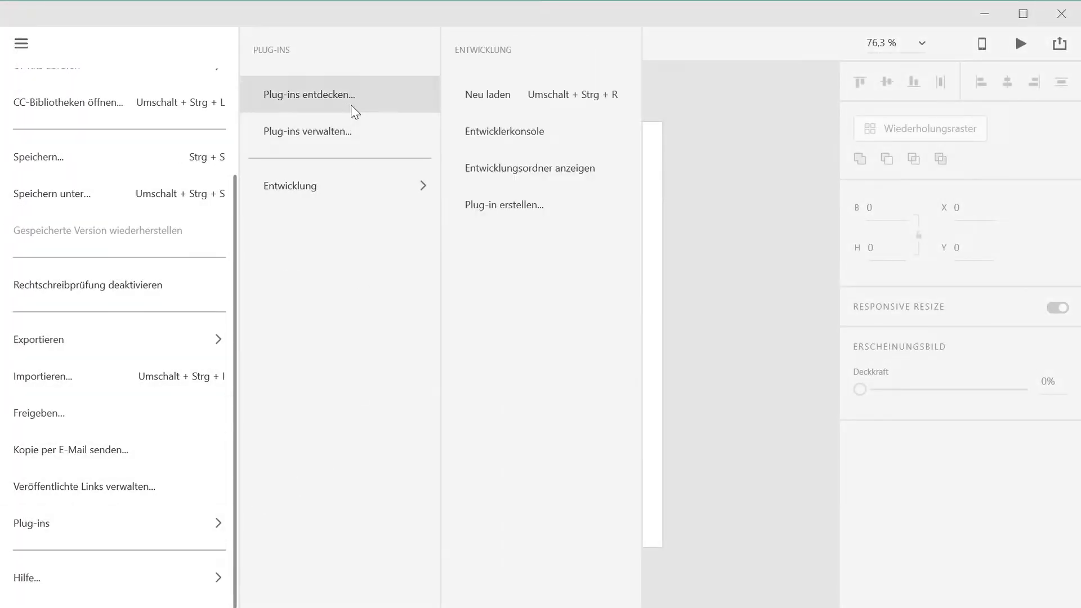
Search the plugin catalogue for "lorem" and install the Lorem Ipsum plugin
left_click(307, 94)
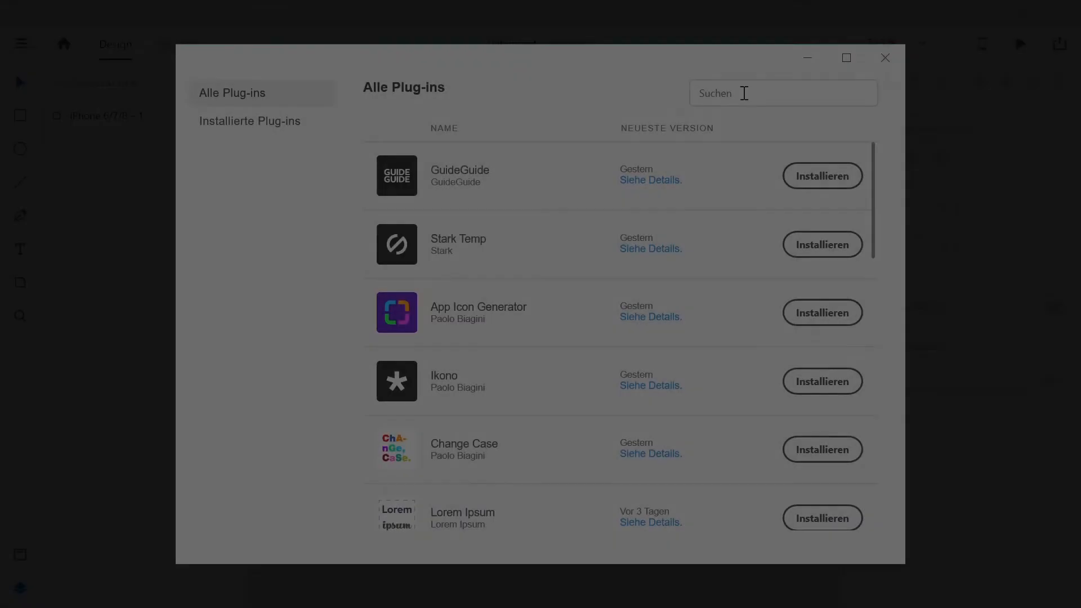
type("lorem")
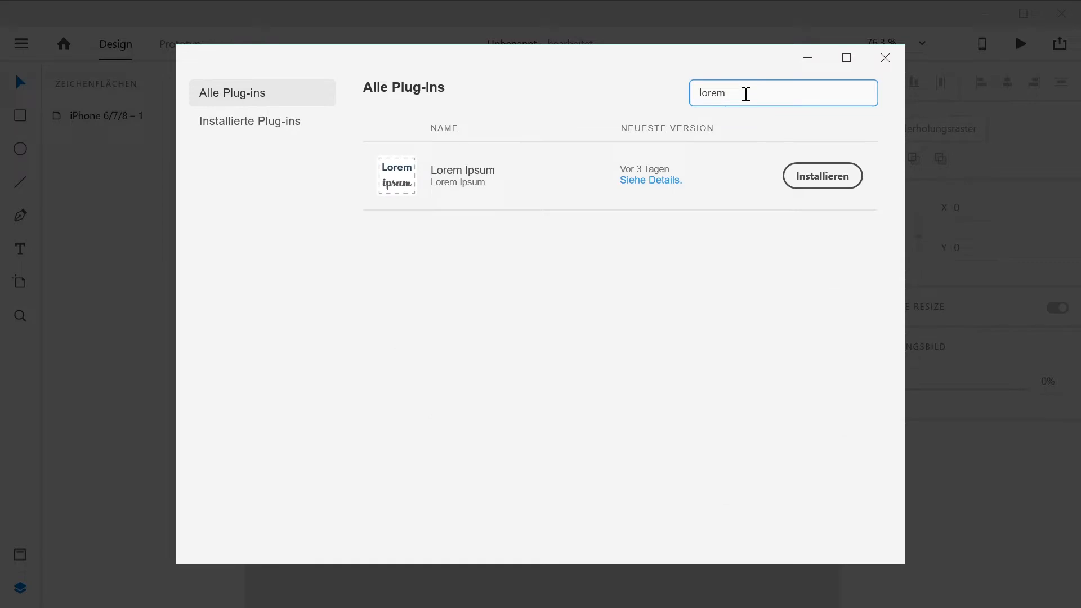
left_click(821, 176)
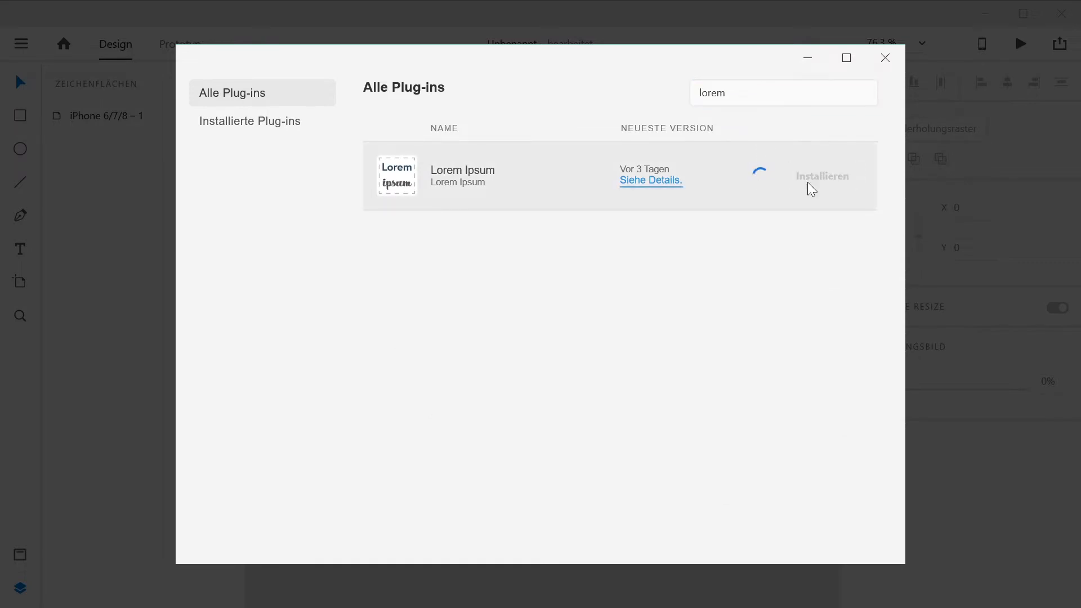
left_click(822, 176)
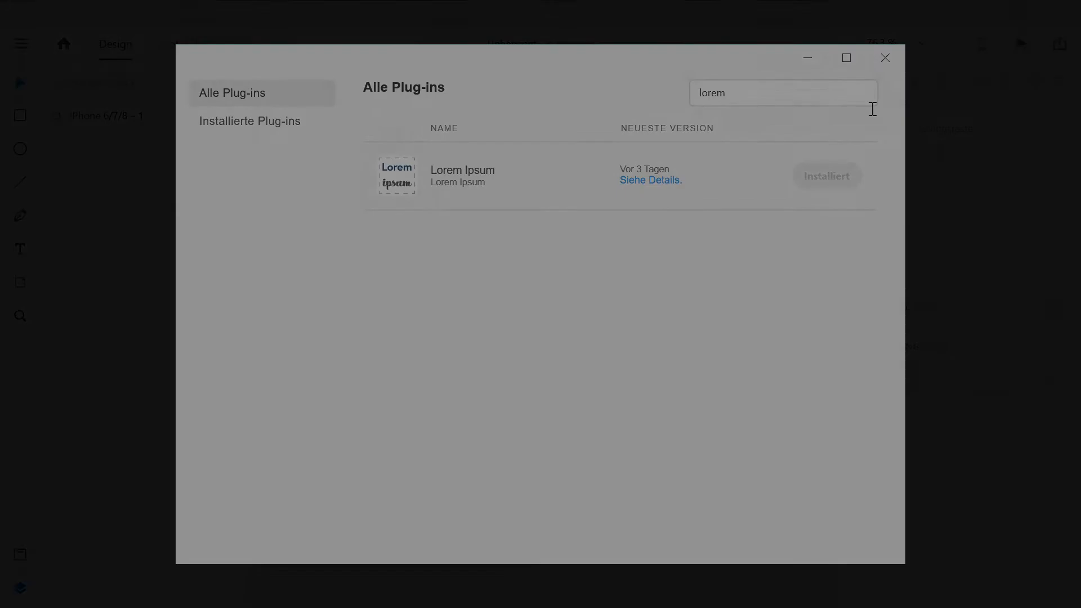
left_click(885, 58)
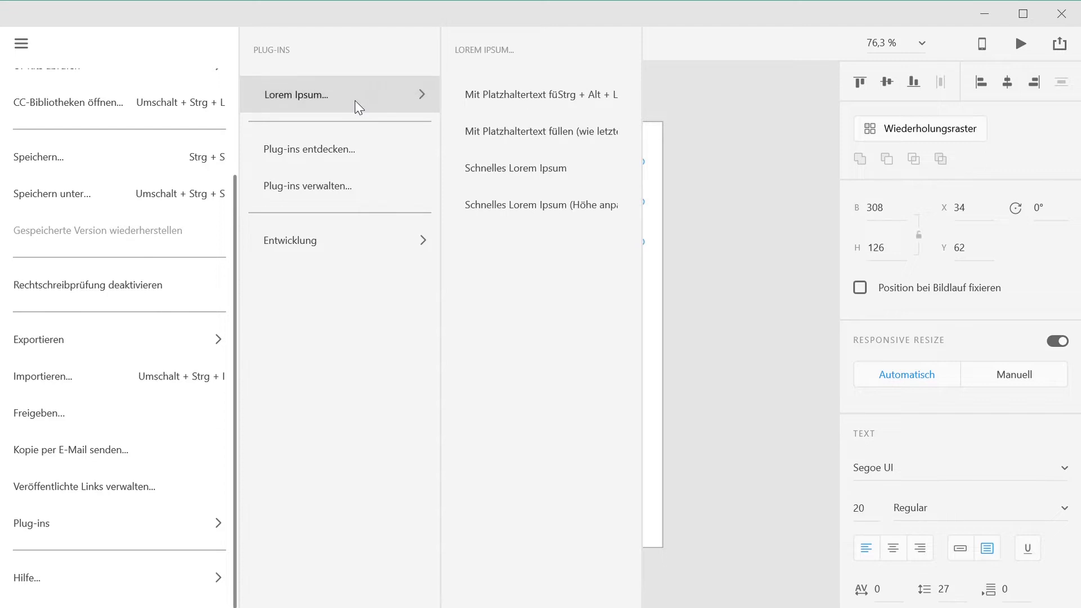
Fill the top text layer via Schnelles Lorem Ipsum, then refill it with the height-fitting variant
left_click(515, 168)
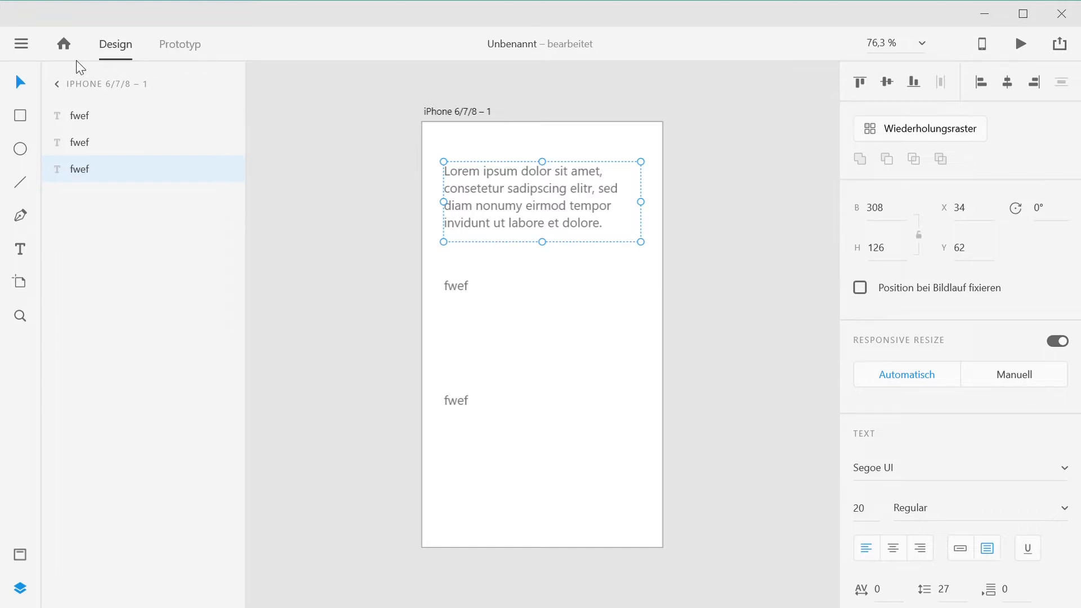
left_click(32, 523)
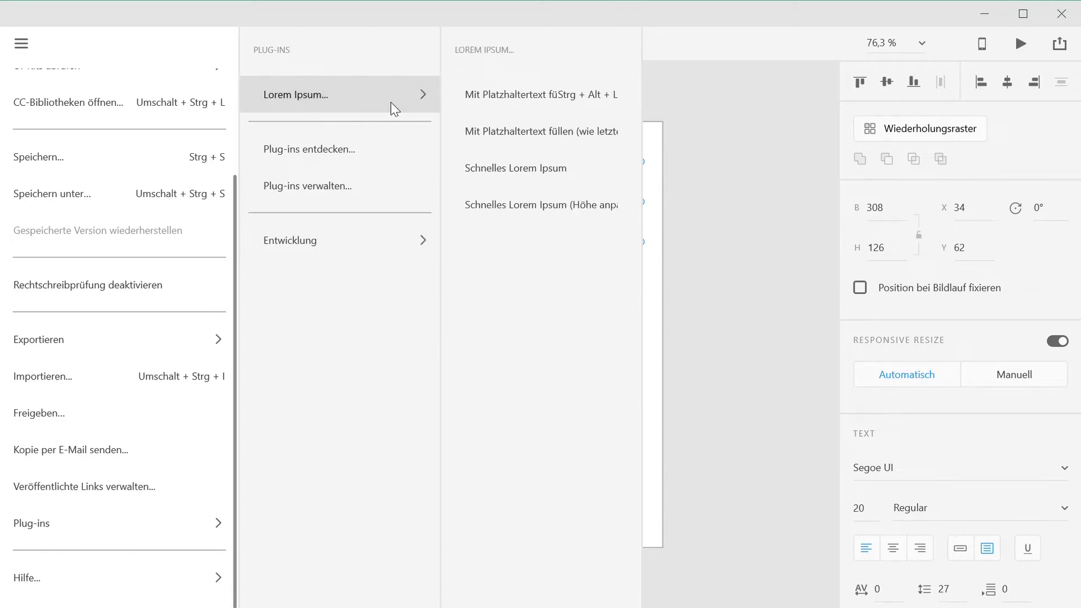
left_click(515, 168)
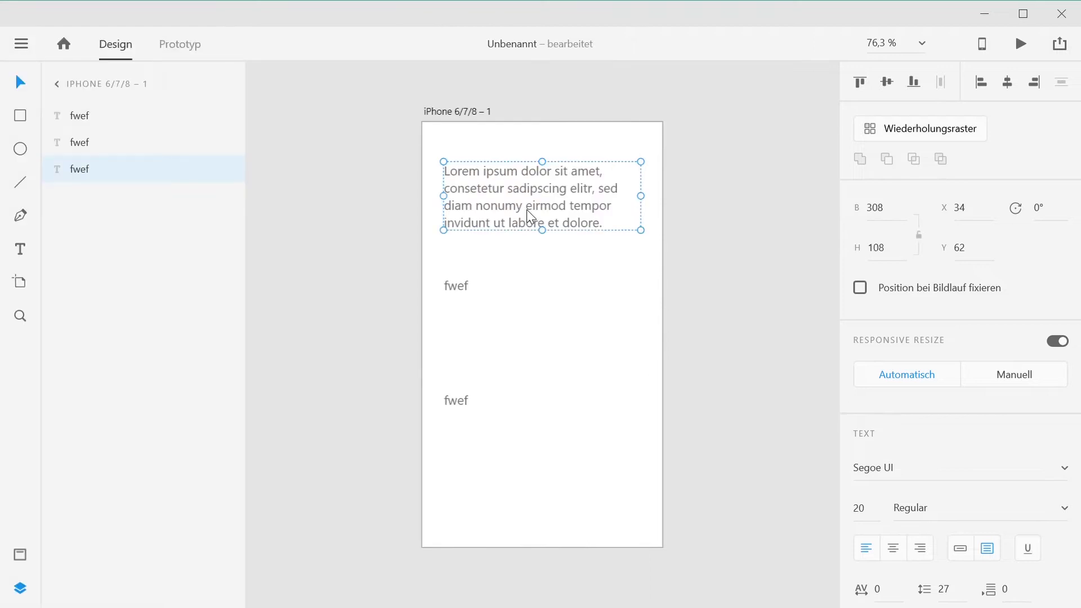
left_click(457, 285)
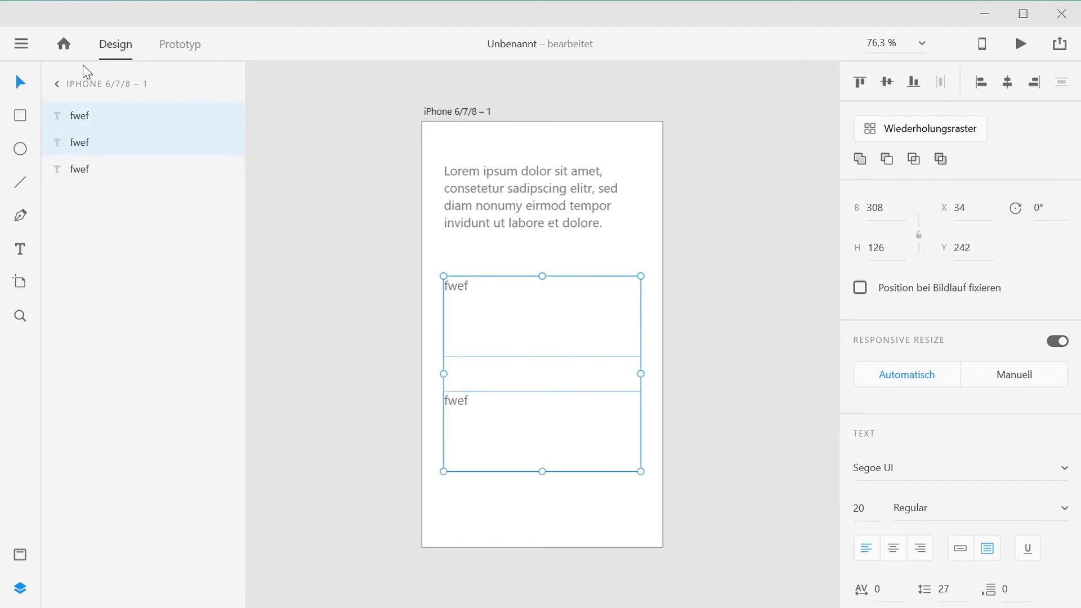
Bring up Mit Platzhaltertext füllen for the two selected lower fwef layers
left_click(21, 44)
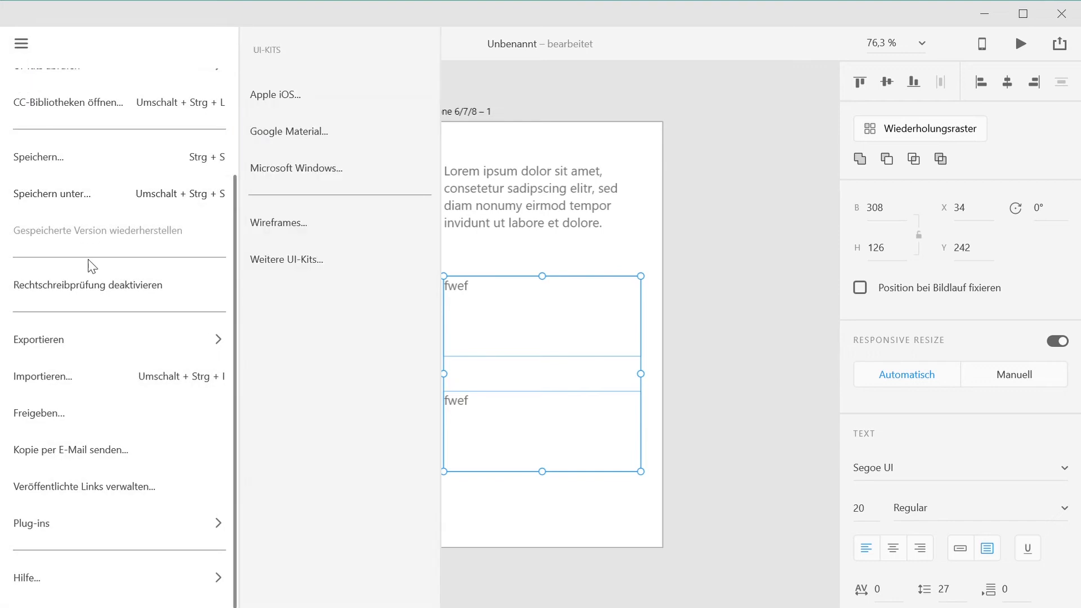
left_click(32, 523)
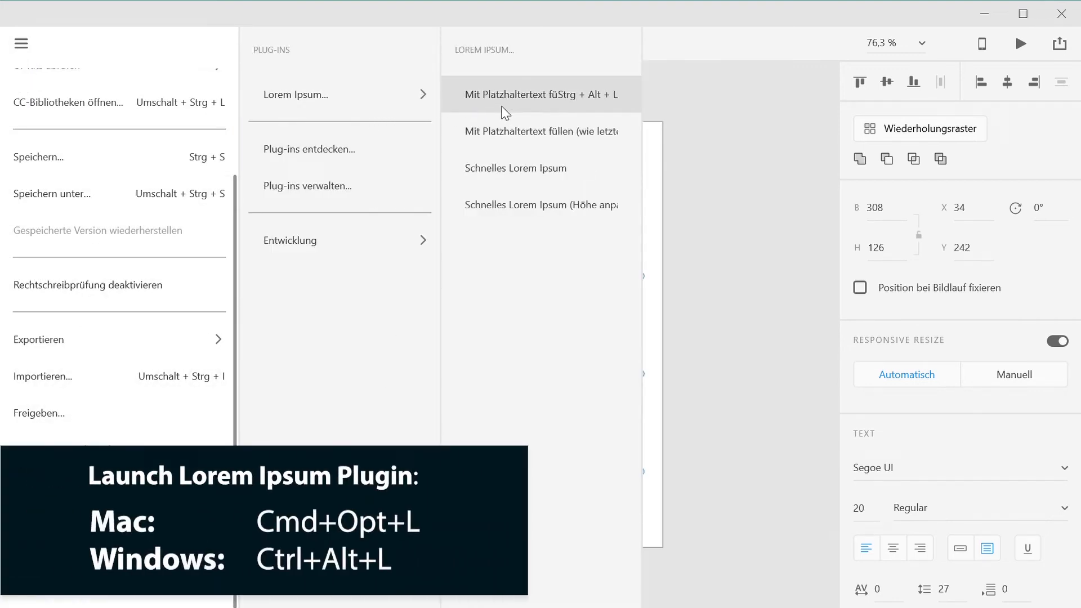
left_click(538, 95)
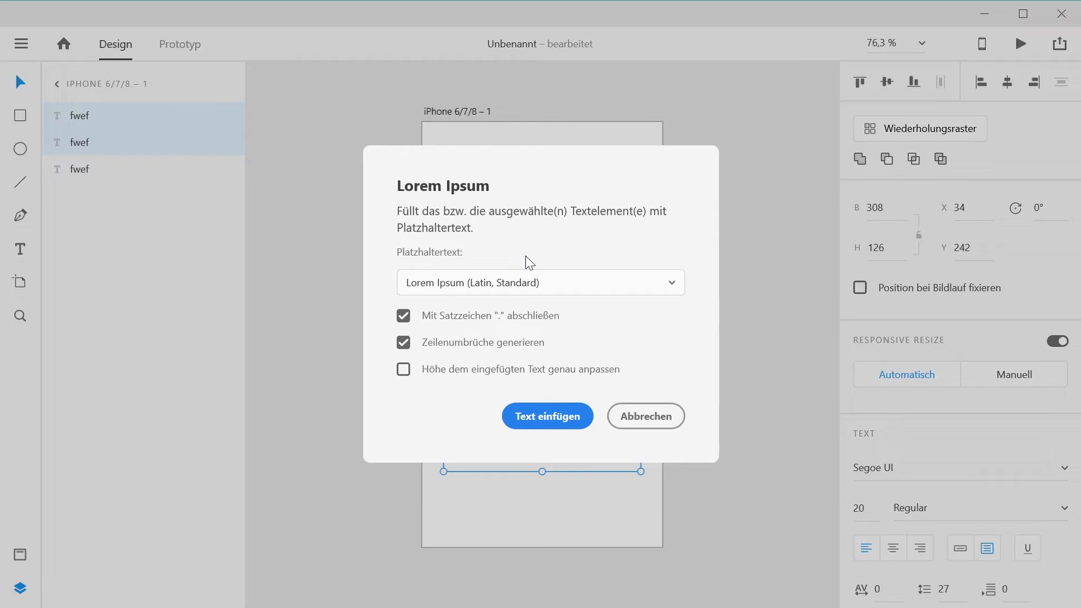
mouse_move(520, 288)
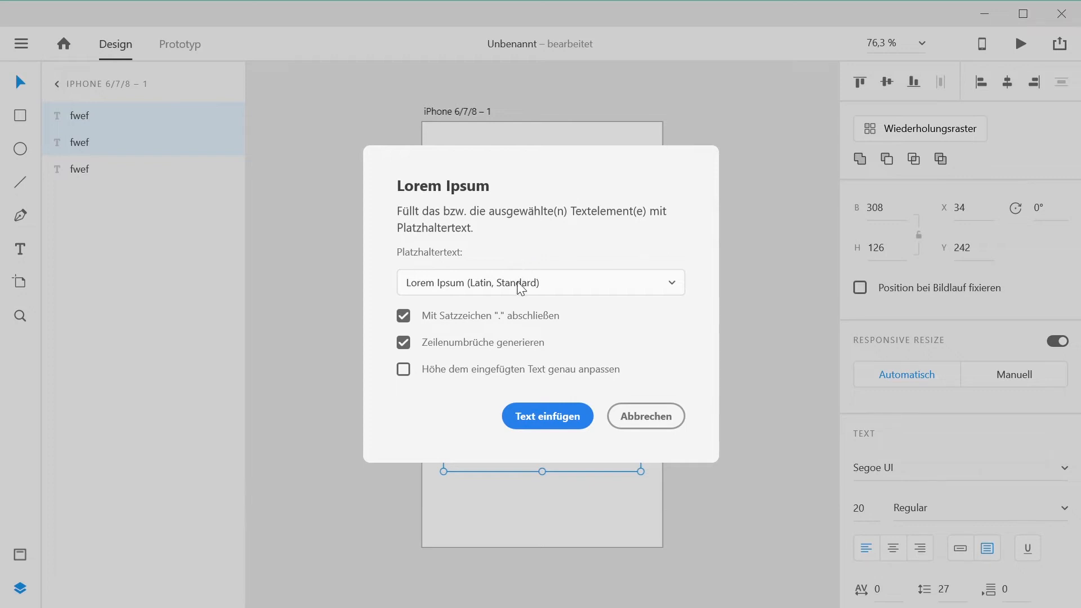
Insert Pangram (English) text ending in periods into both layers with box heights fitted
left_click(540, 281)
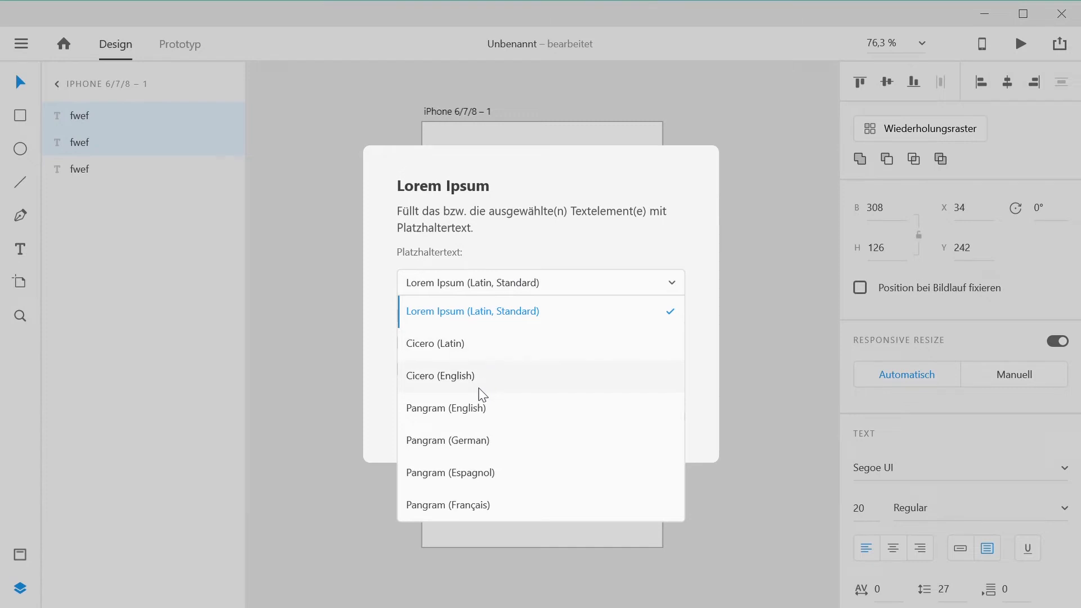
mouse_move(483, 412)
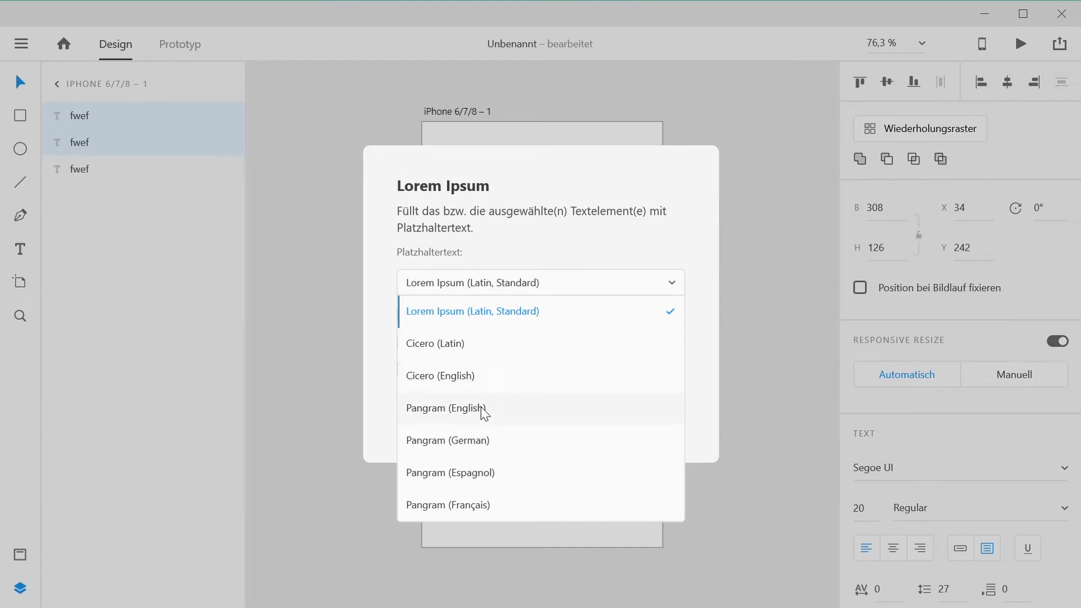
left_click(447, 407)
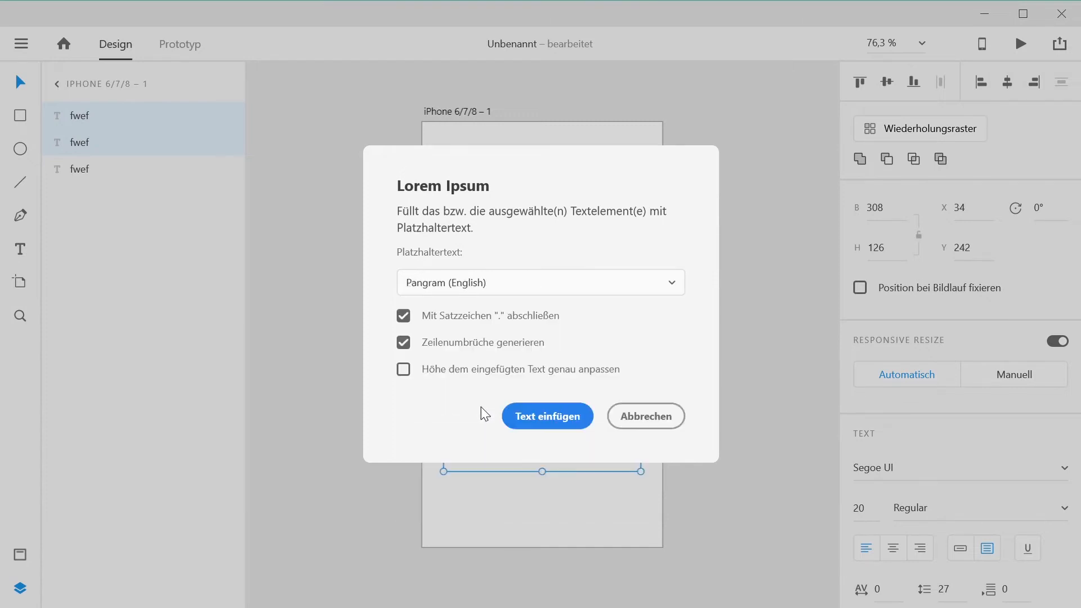
left_click(403, 316)
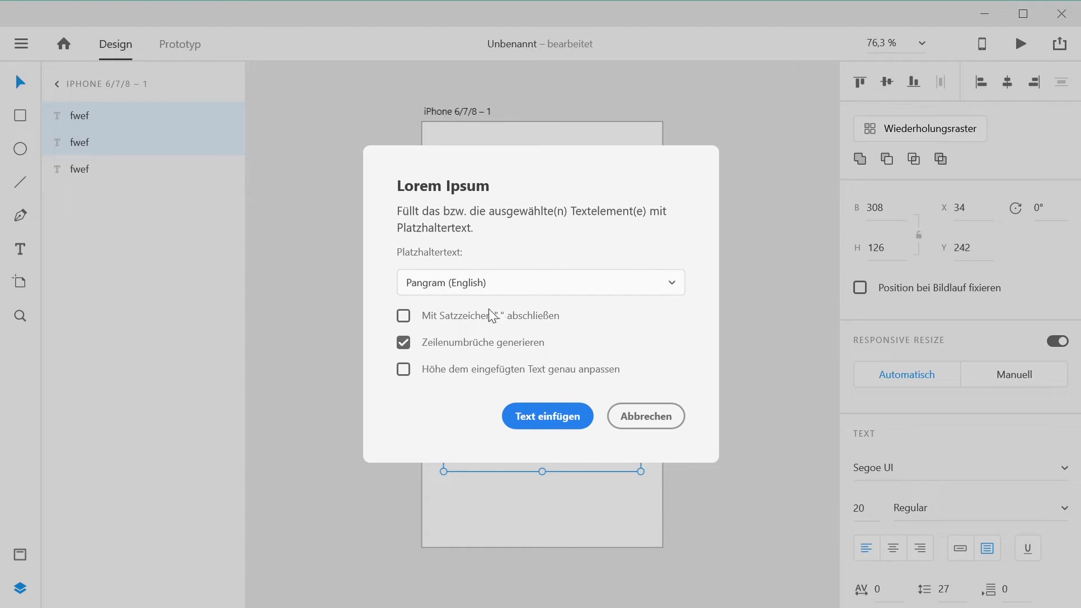
left_click(403, 316)
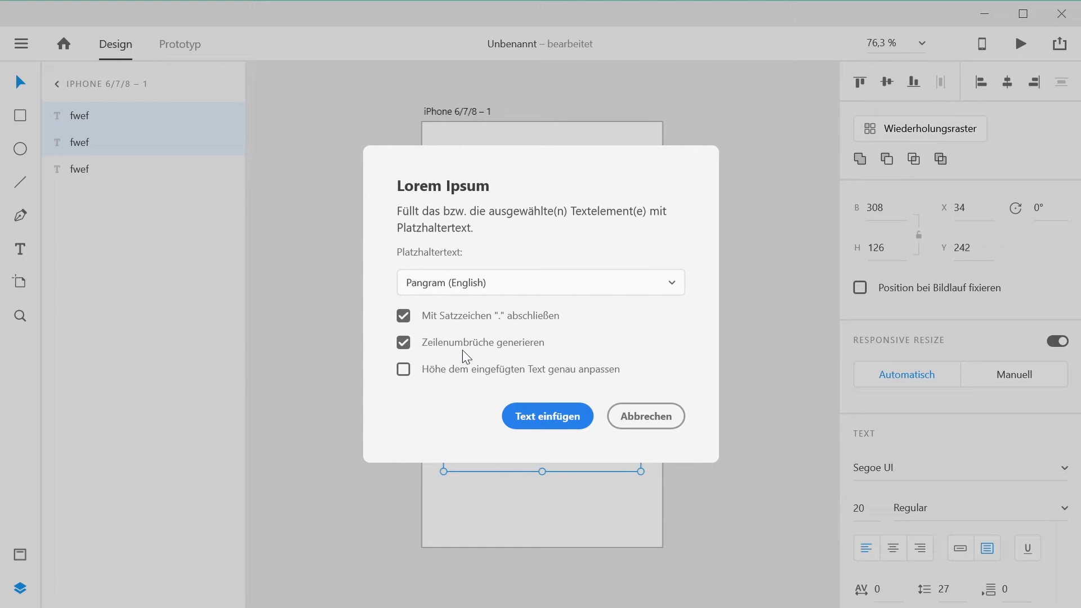
left_click(404, 369)
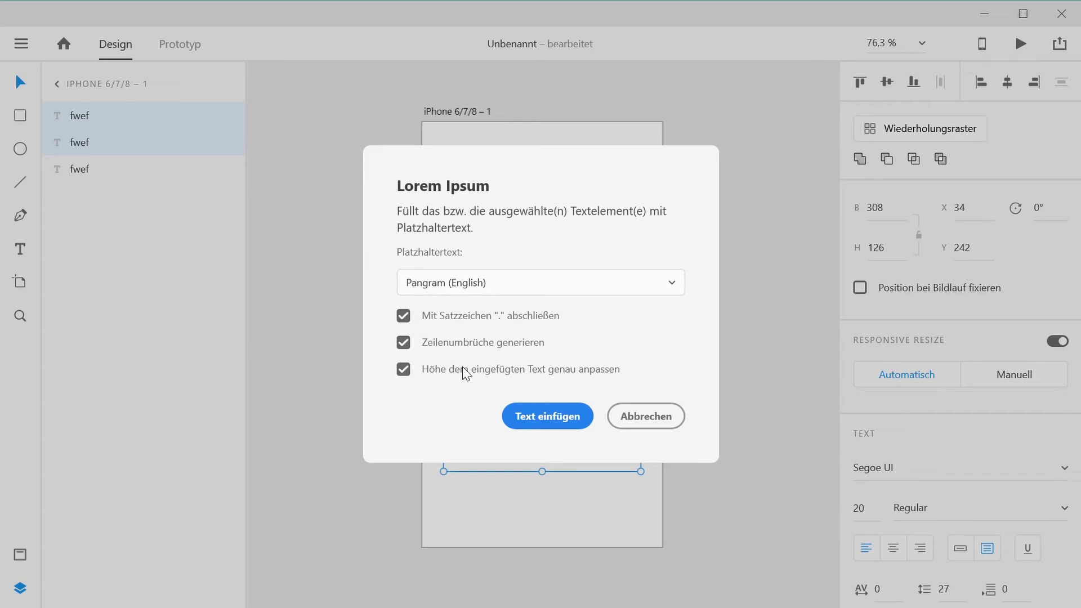
mouse_move(509, 406)
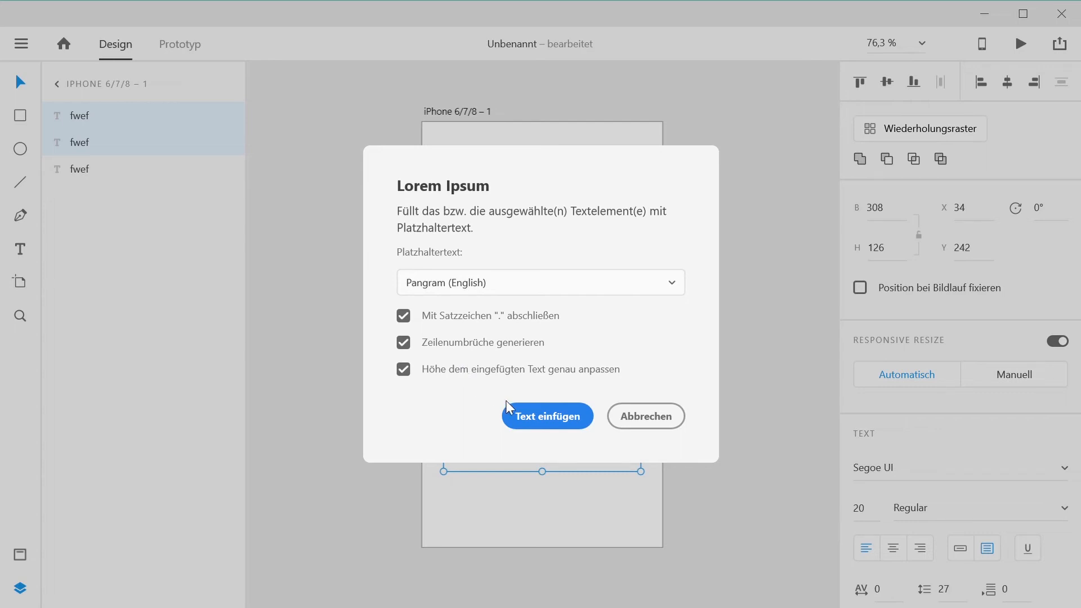
left_click(548, 416)
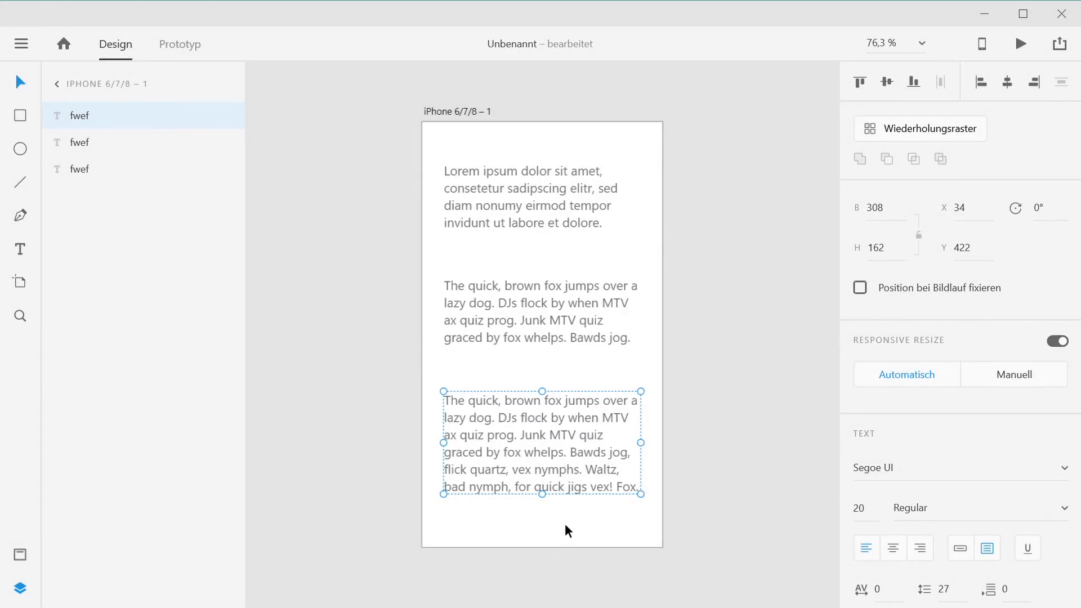
Refill the remaining centred text layer using the previous placeholder settings (wie letztes)
left_click(567, 529)
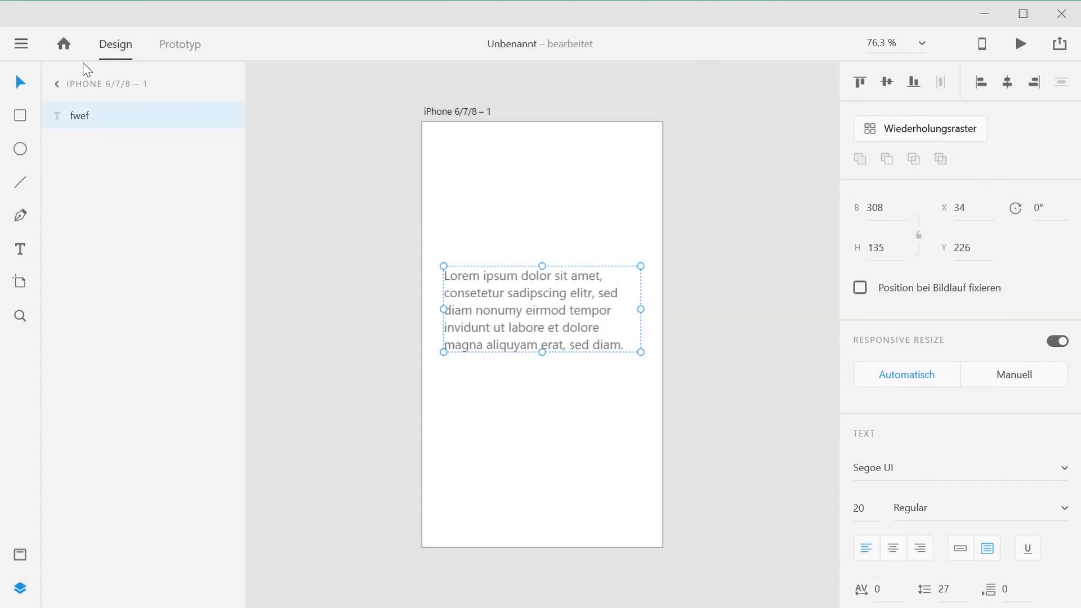
left_click(20, 44)
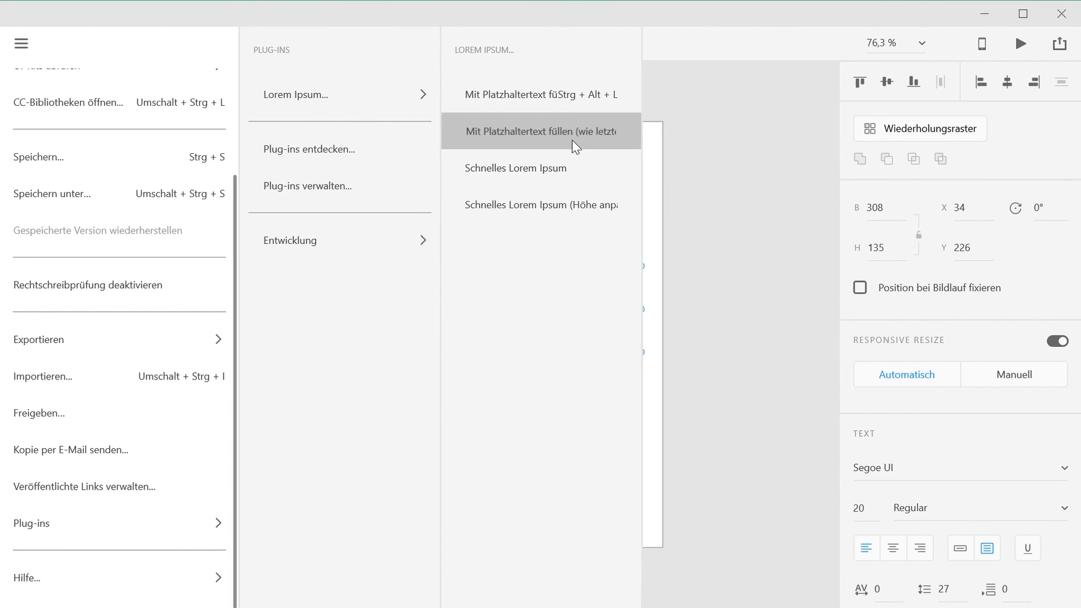
left_click(542, 130)
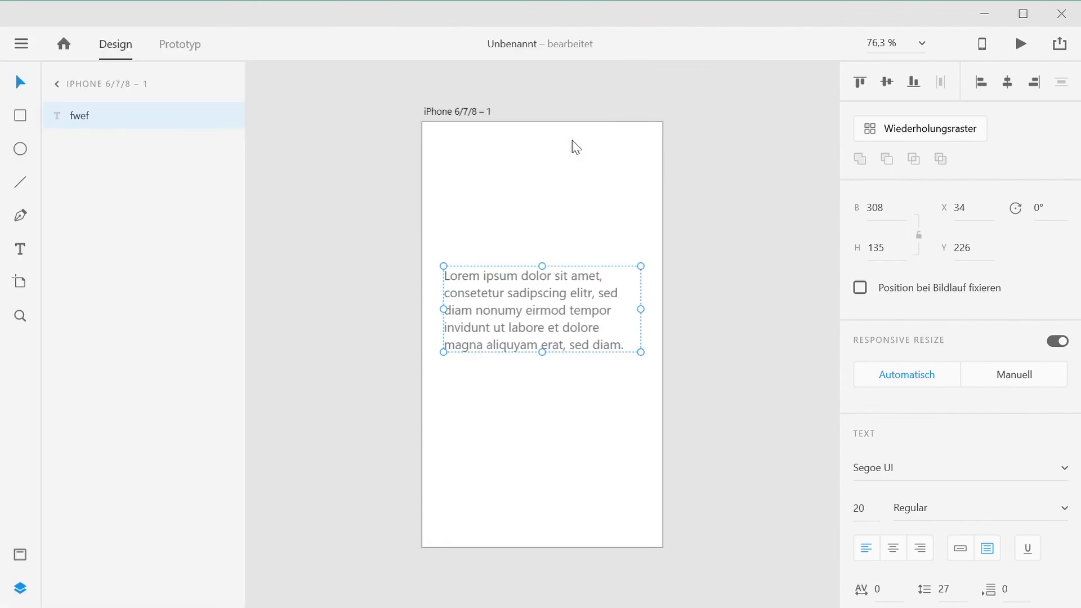